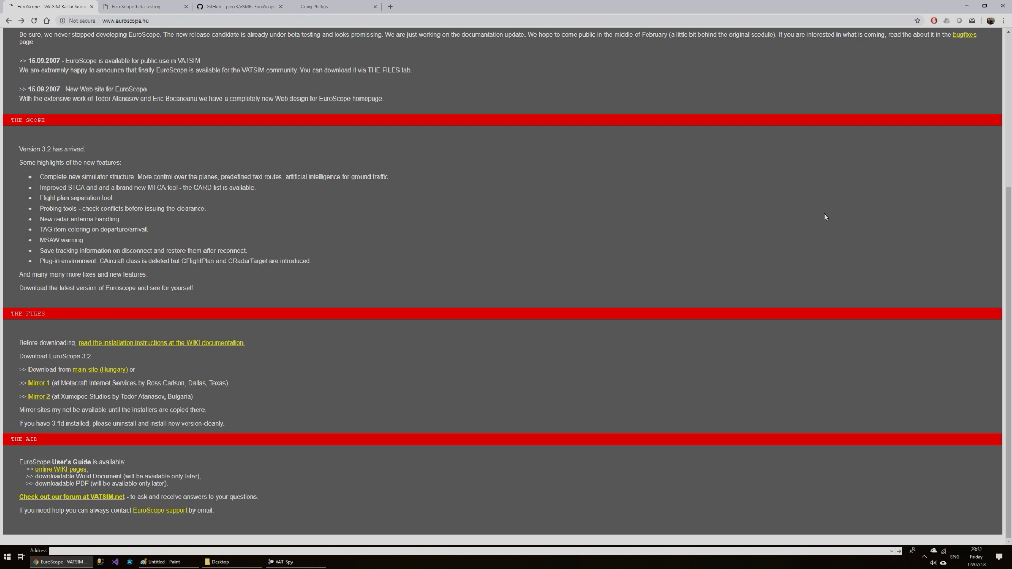
mouse_move(543, 318)
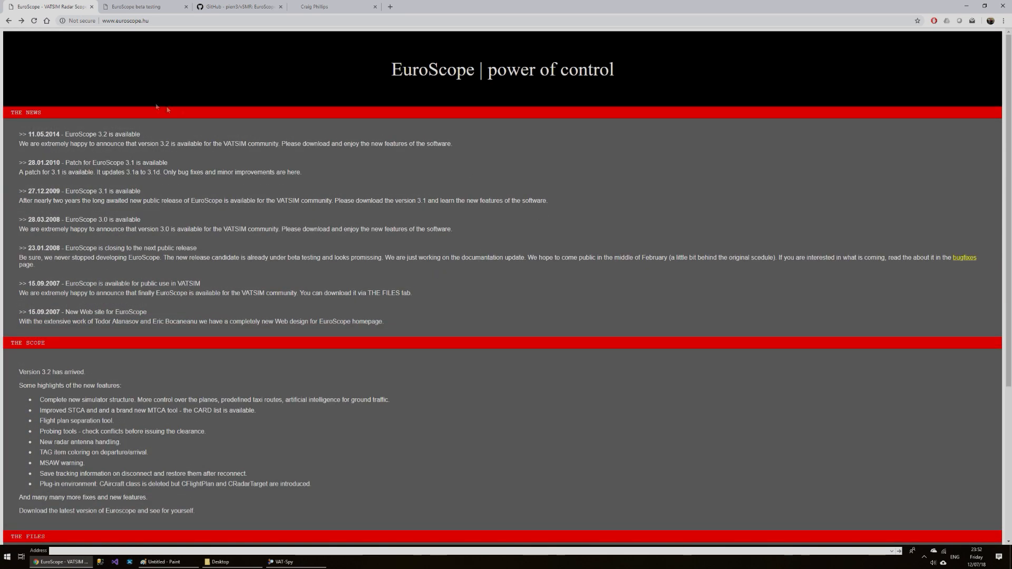
mouse_move(177, 54)
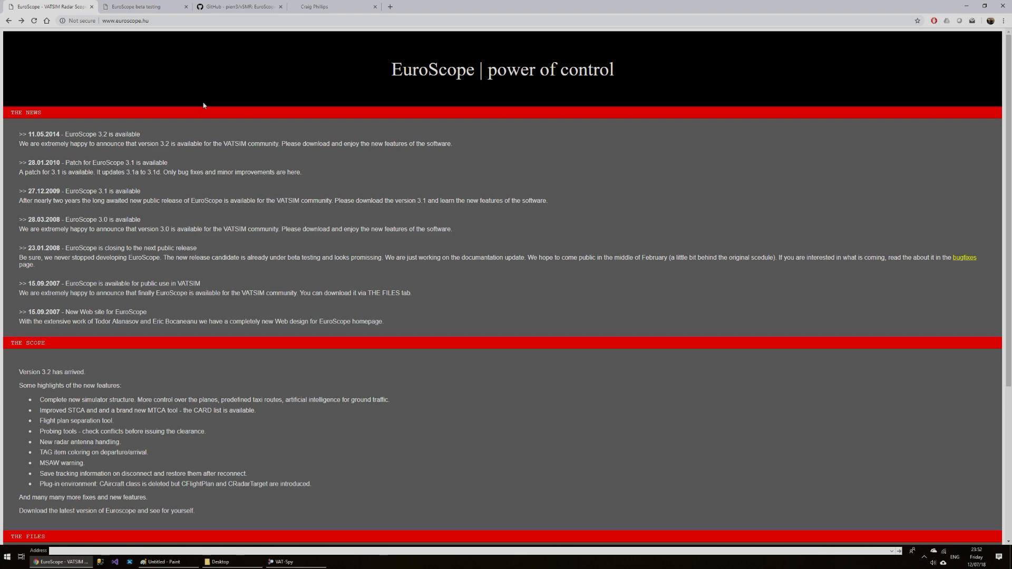
mouse_move(407, 219)
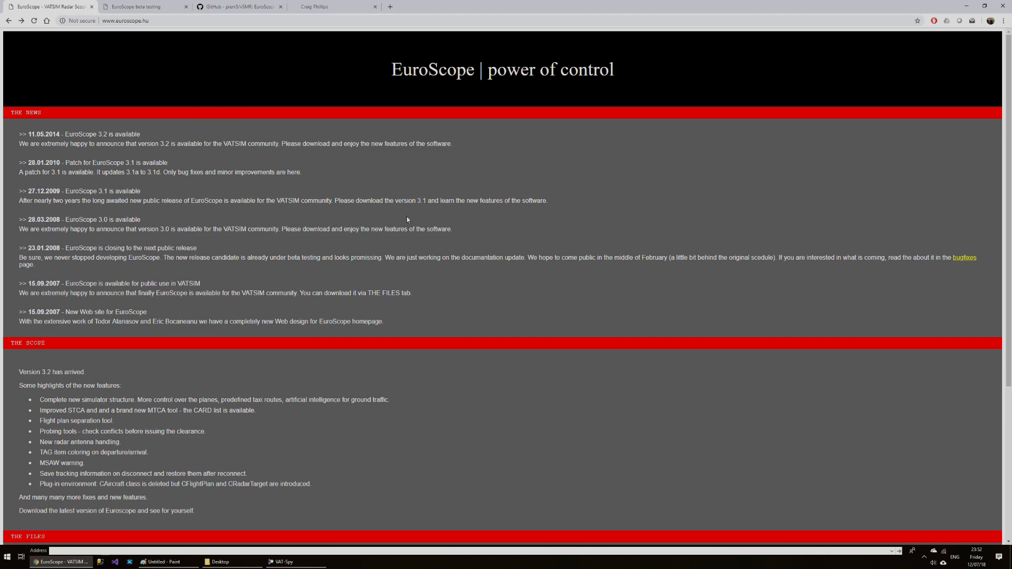
Step: Scroll the EuroScope beta changelog down to the latest beta download link
scroll("down", 3)
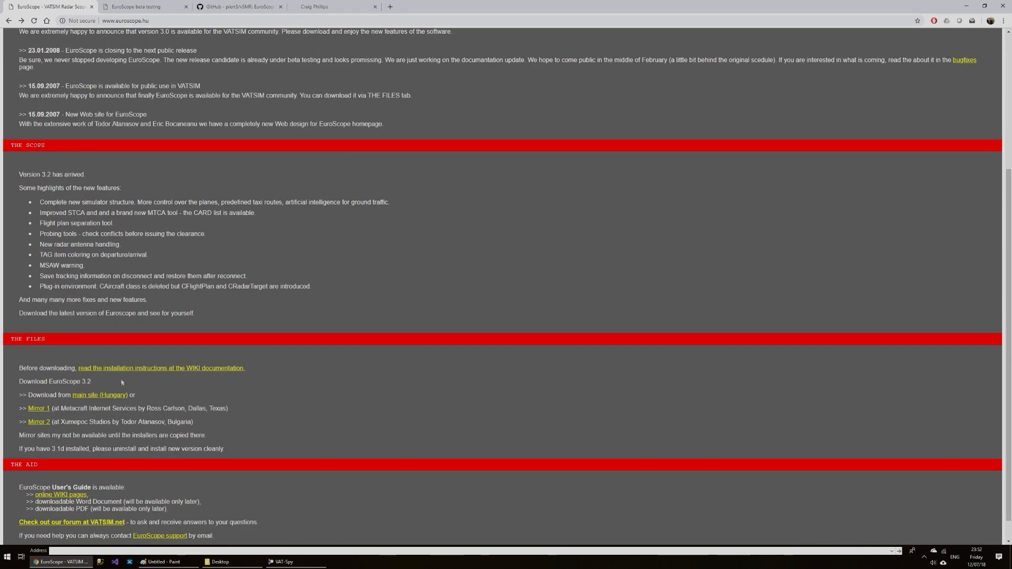
mouse_move(117, 373)
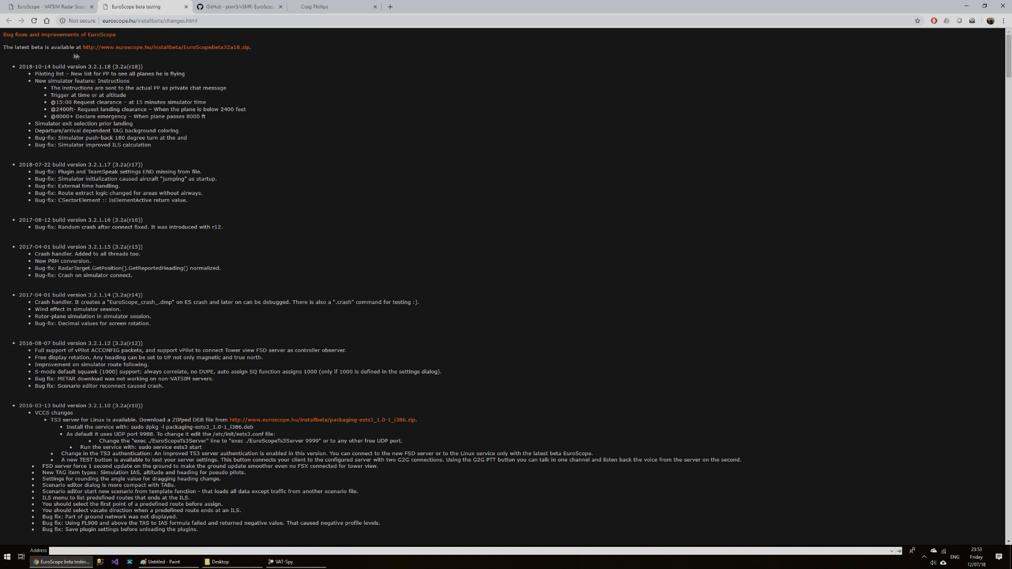
mouse_move(244, 56)
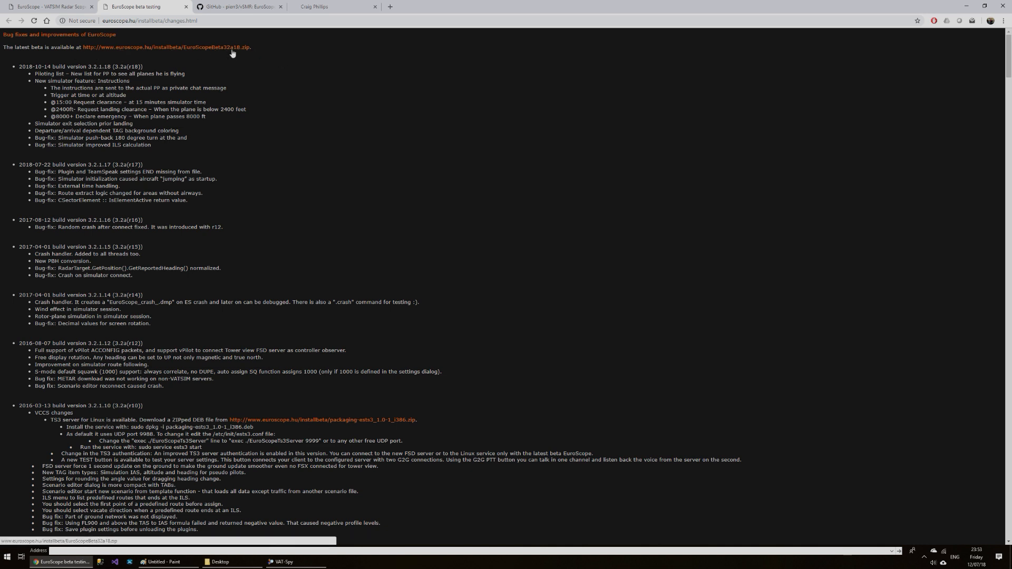
mouse_move(281, 157)
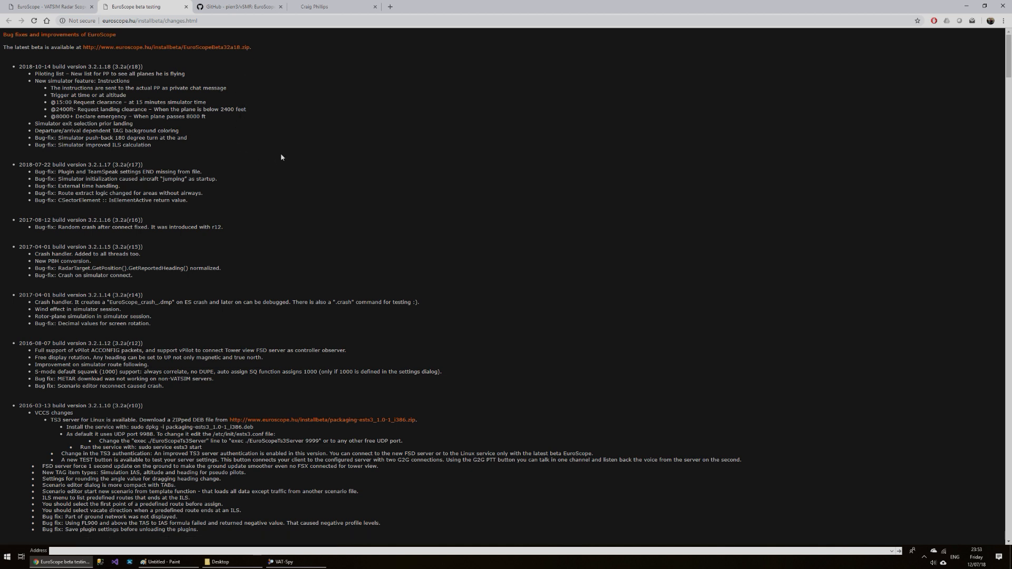
mouse_move(283, 172)
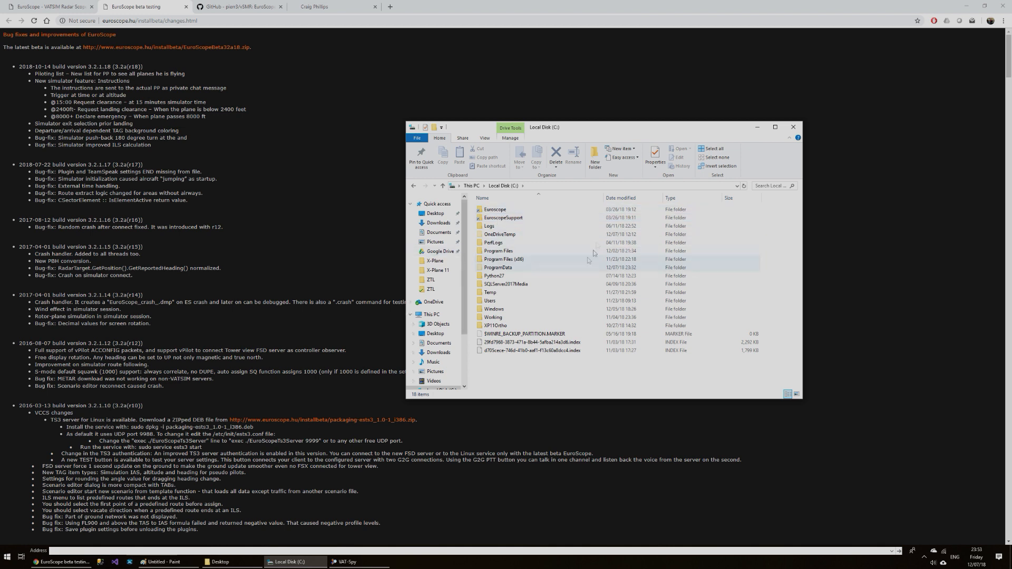
Step: Select the Euroscope and EuroscopeSupport folders on Local Disk (C:) without opening them
left_click(495, 209)
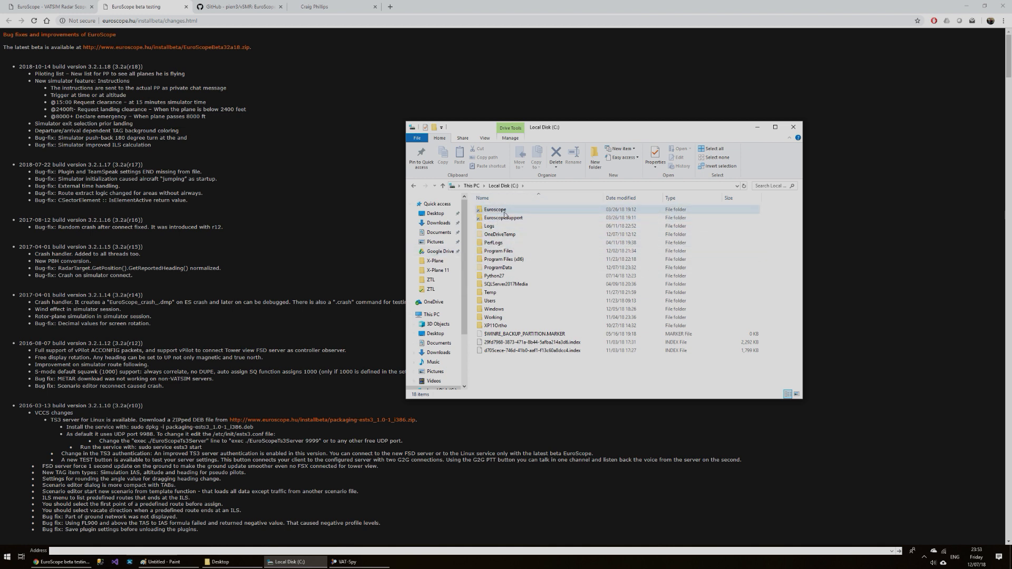
mouse_move(495, 209)
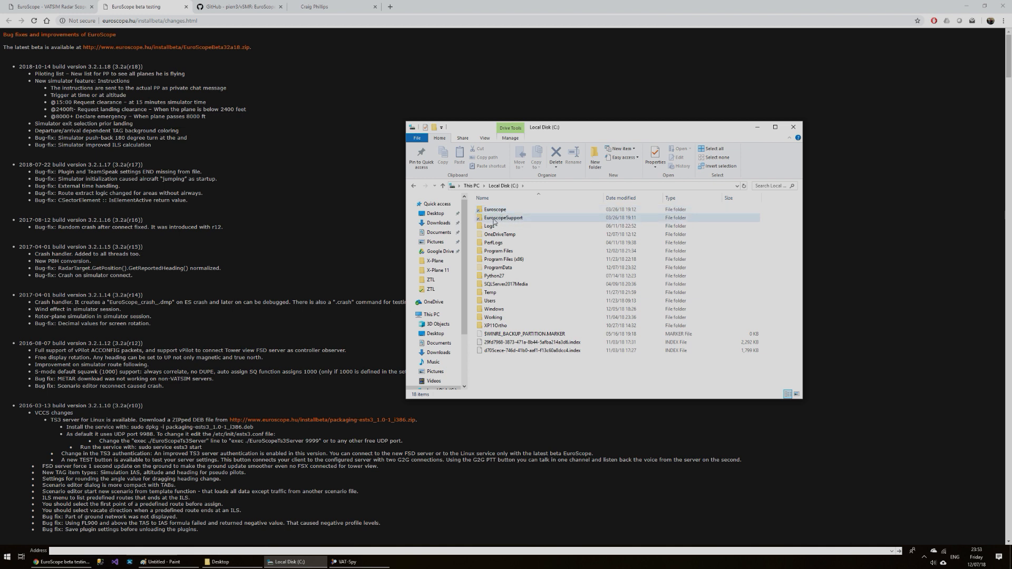
mouse_move(497, 219)
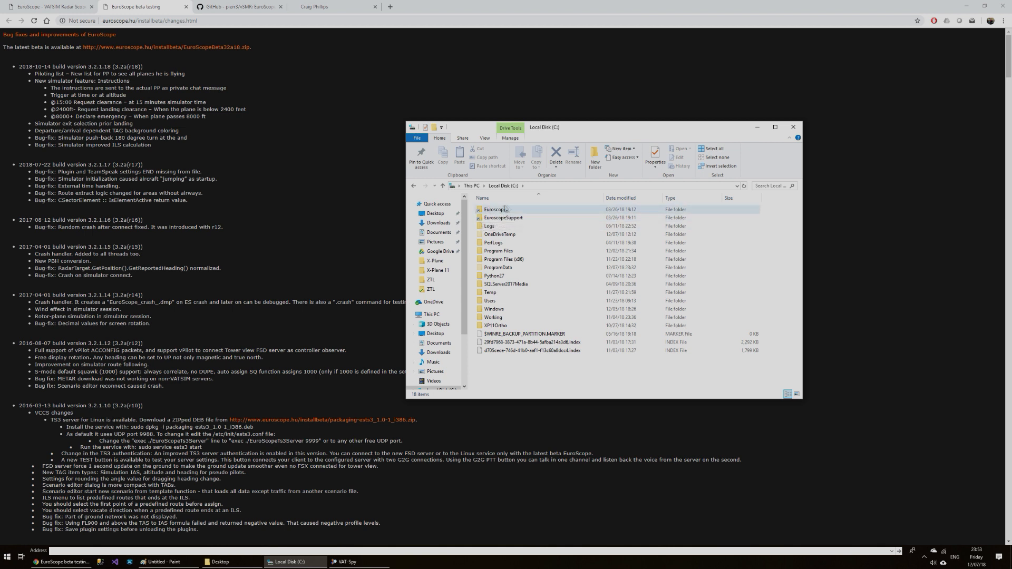
left_click(502, 218)
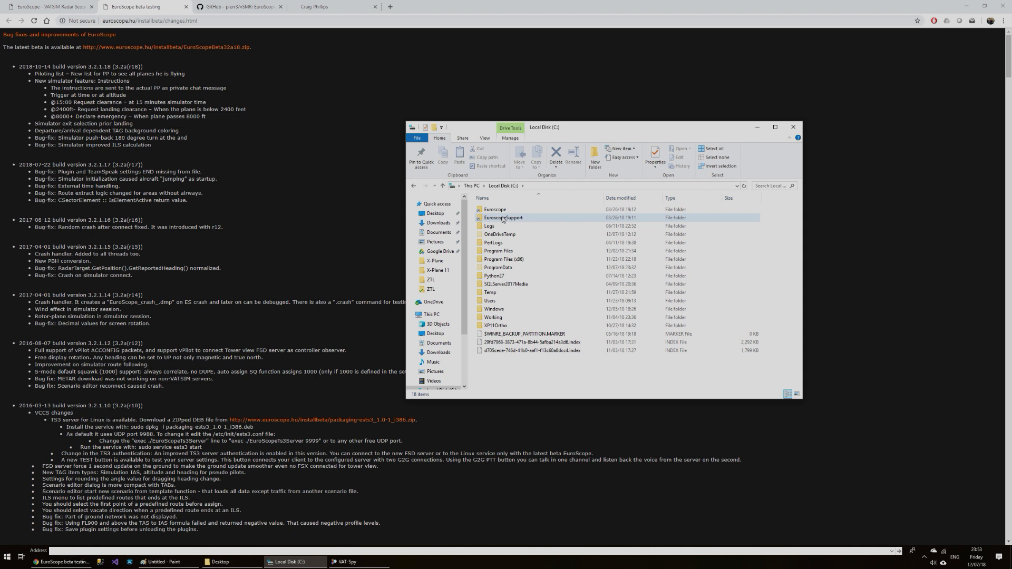
left_click(495, 209)
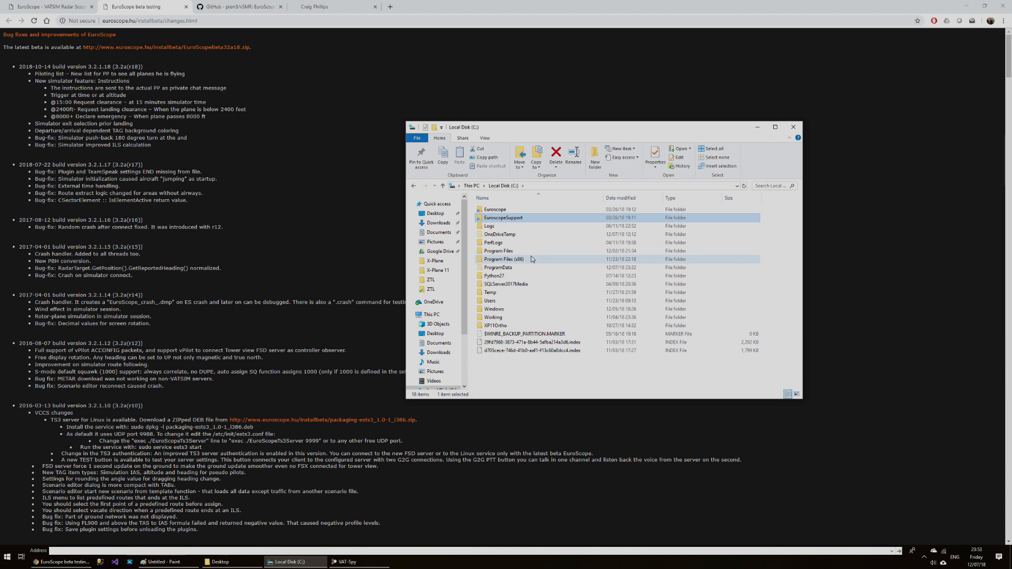
mouse_move(501, 222)
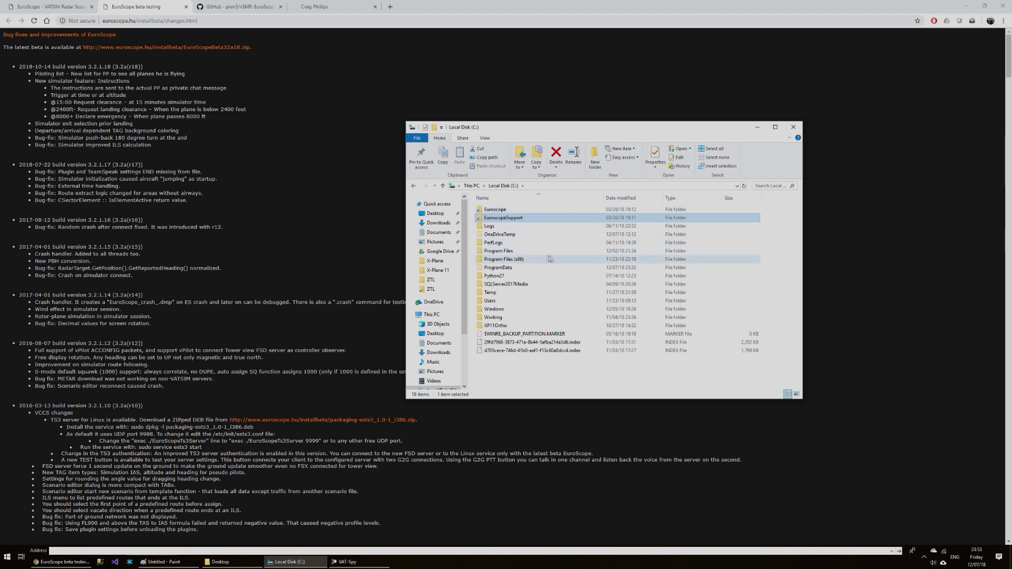
mouse_move(793, 127)
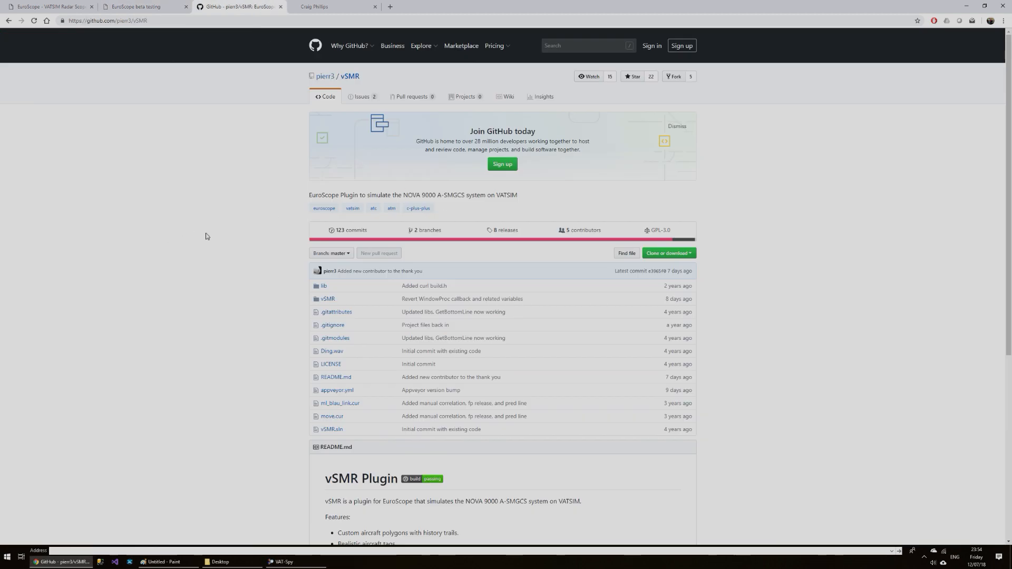
mouse_move(435, 223)
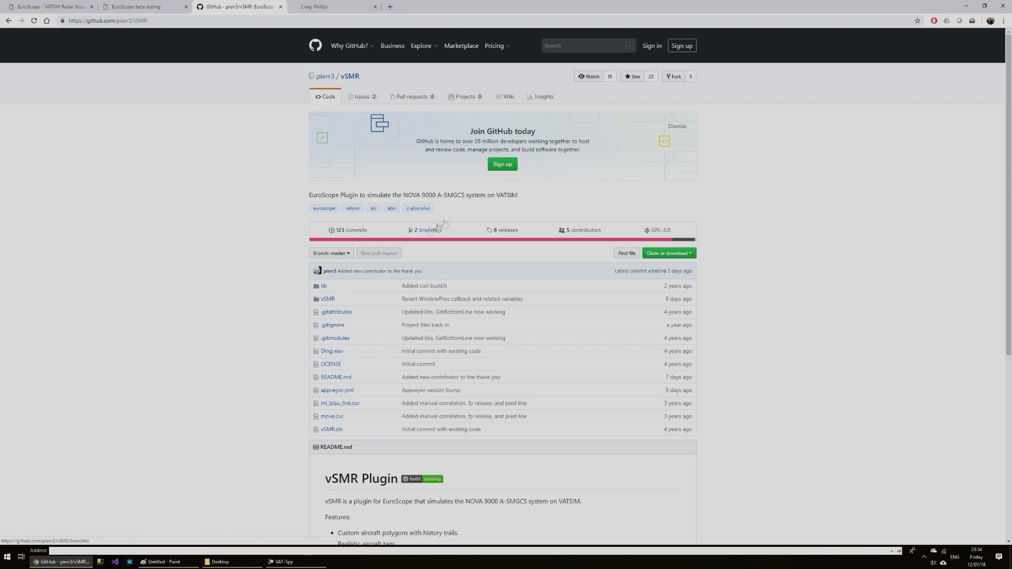
mouse_move(350, 82)
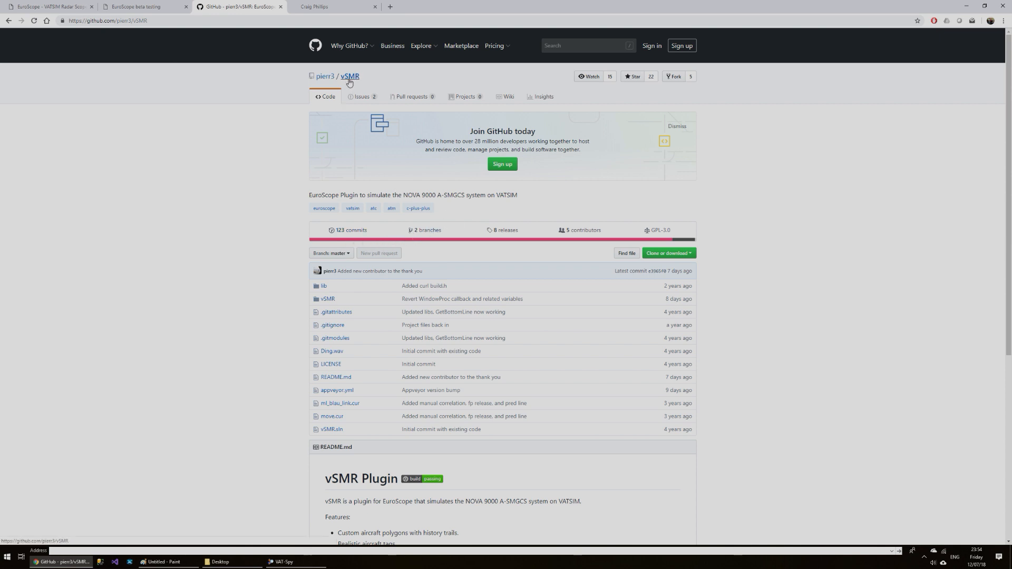
mouse_move(412, 222)
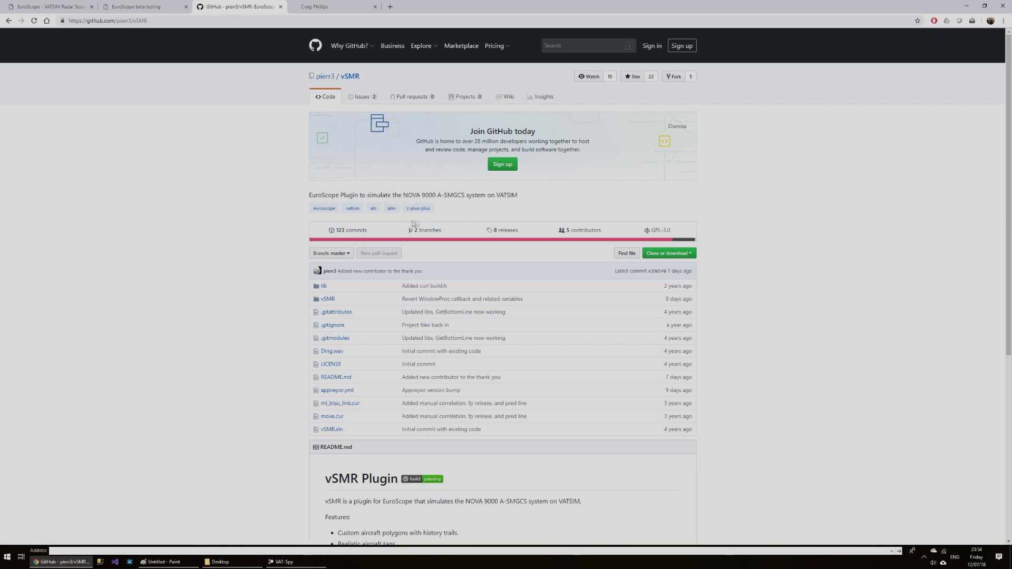
mouse_move(403, 195)
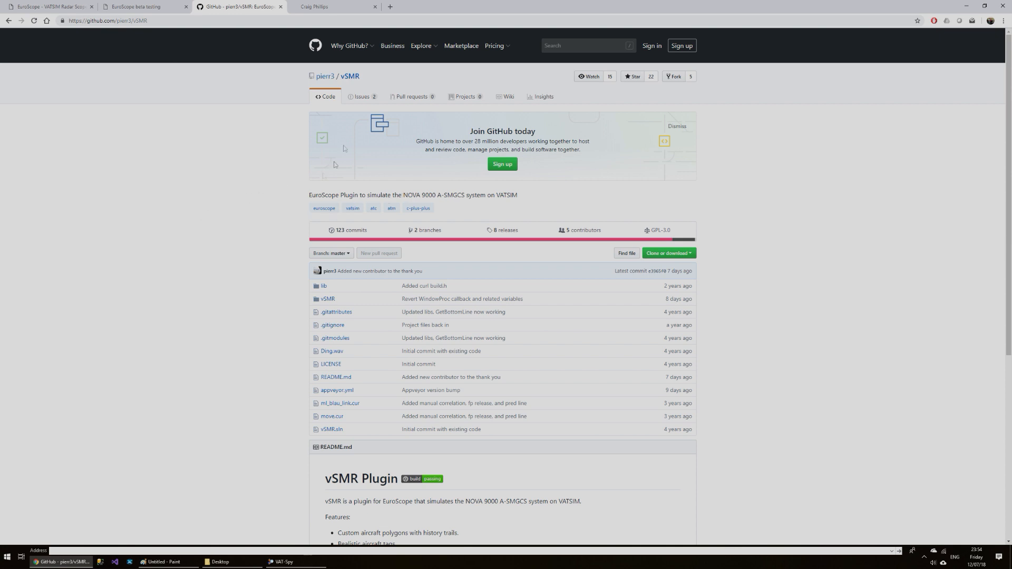
Step: Switch to the GitHub pierr3/vSMR repository tab
left_click(327, 6)
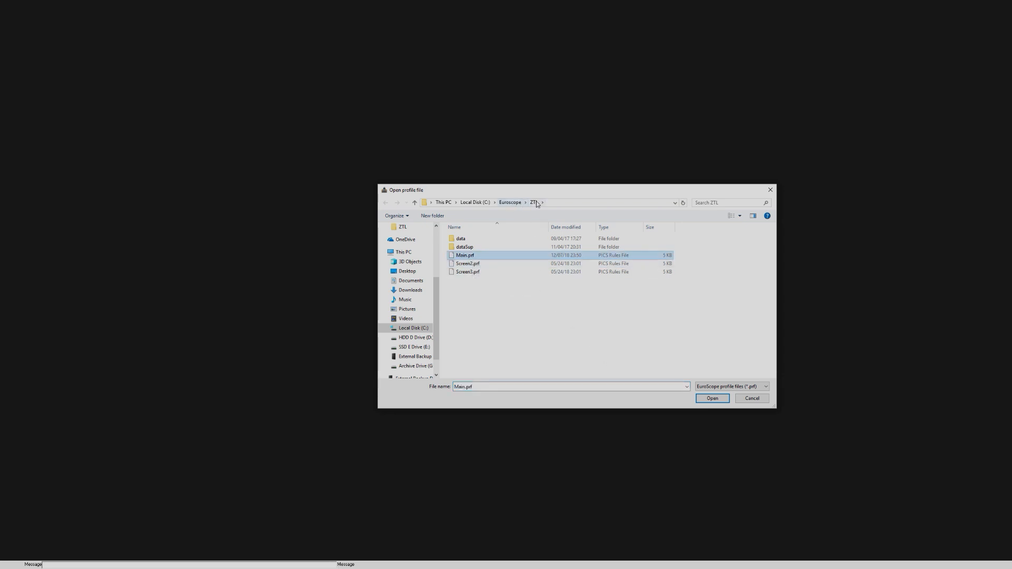
Step: Open Main.prf from C:\Euroscope\ZTL to load the ZTL radar display
left_click(713, 398)
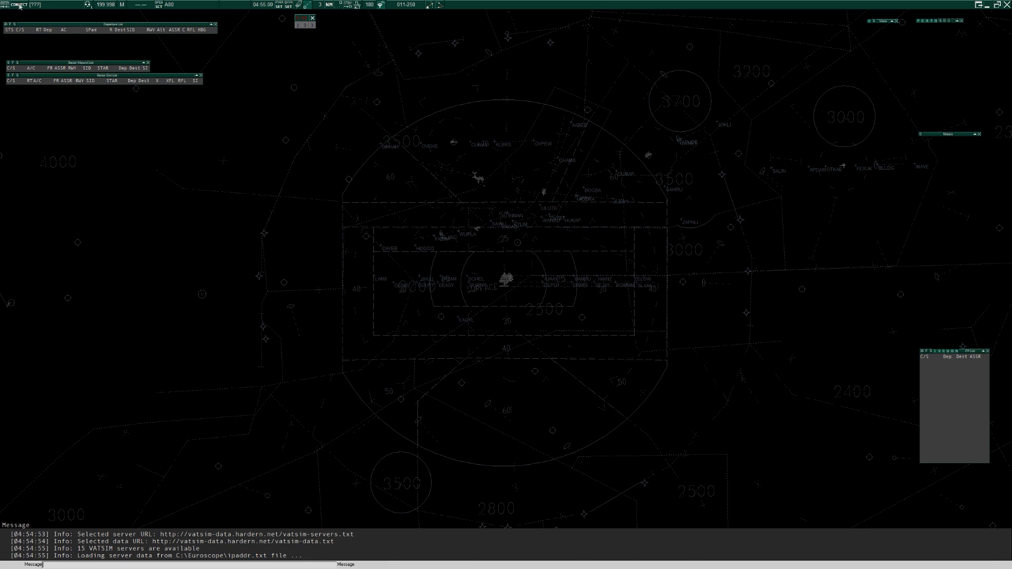
left_click(18, 5)
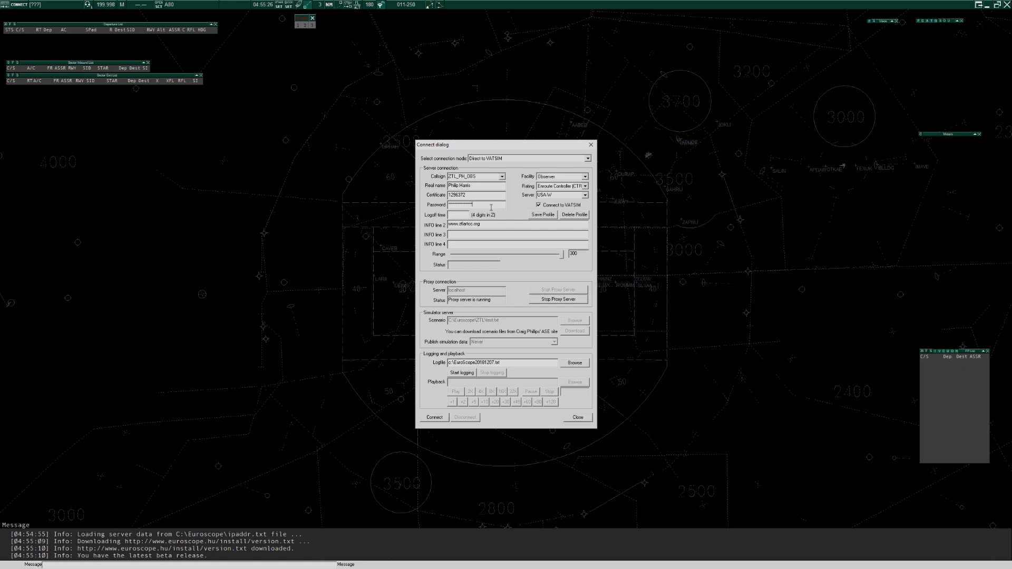
Step: Enter the account password and keep the Enroute Controller (C1) rating in the Connect dialog
left_click(586, 177)
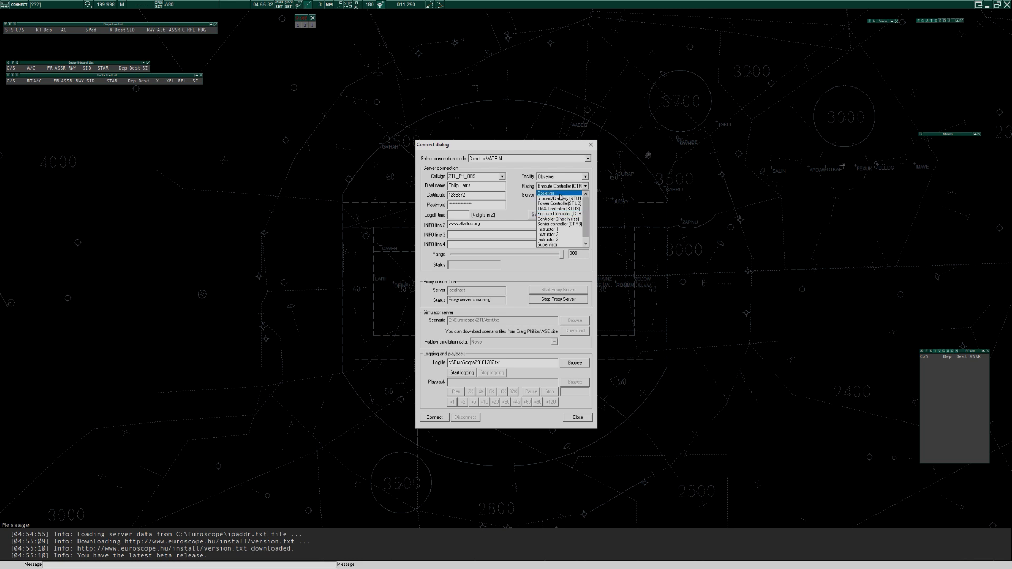
left_click(561, 214)
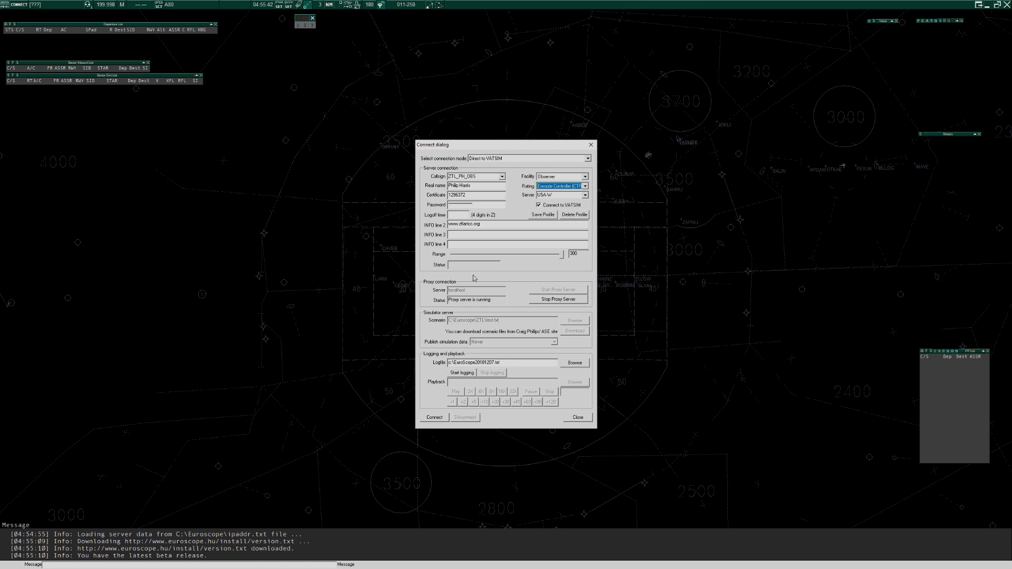
mouse_move(510, 304)
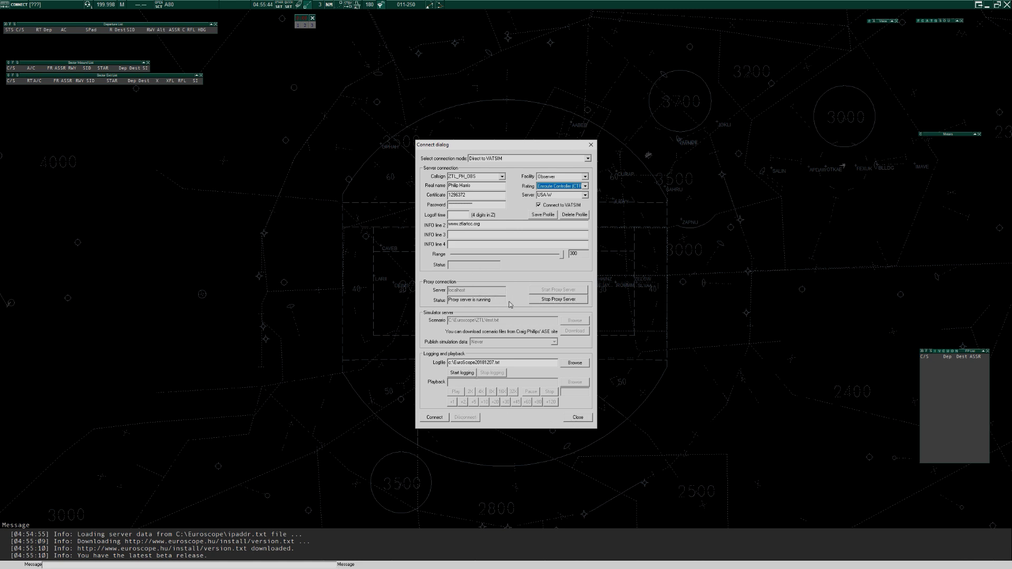
mouse_move(481, 308)
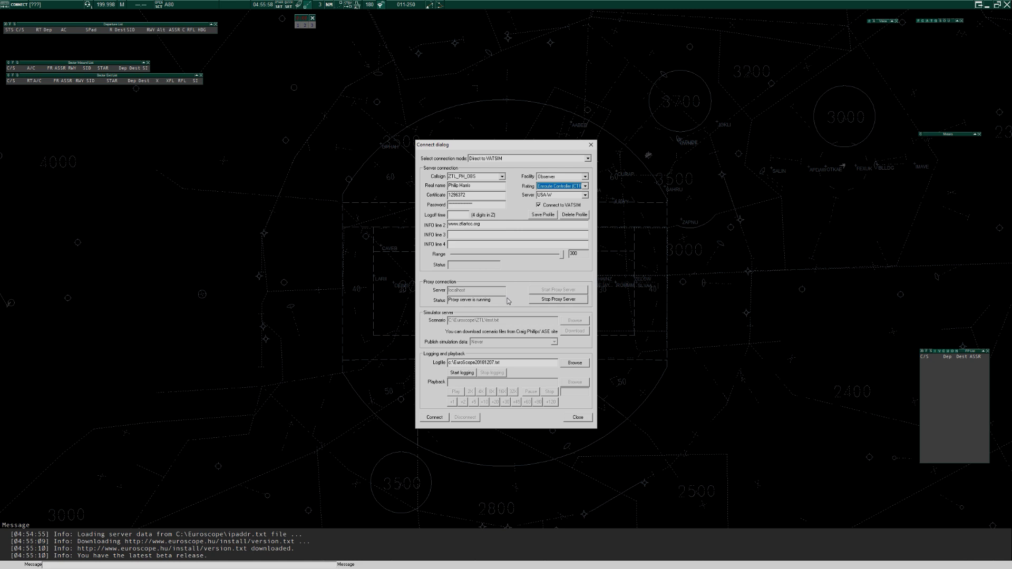
mouse_move(494, 294)
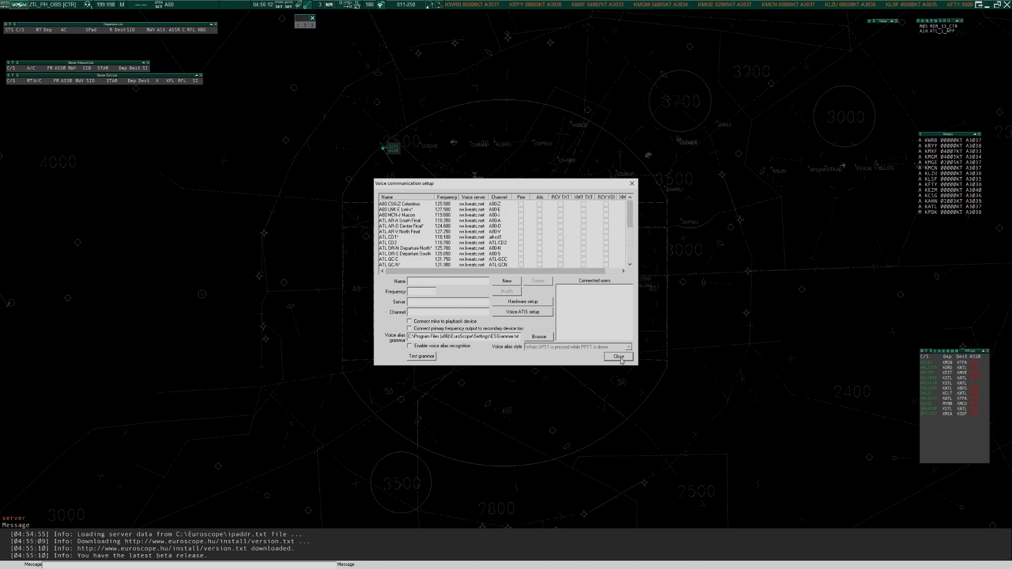
Step: Close the Voice communication setup, leaving the ZTL_PH_OBS session on the radar
left_click(618, 356)
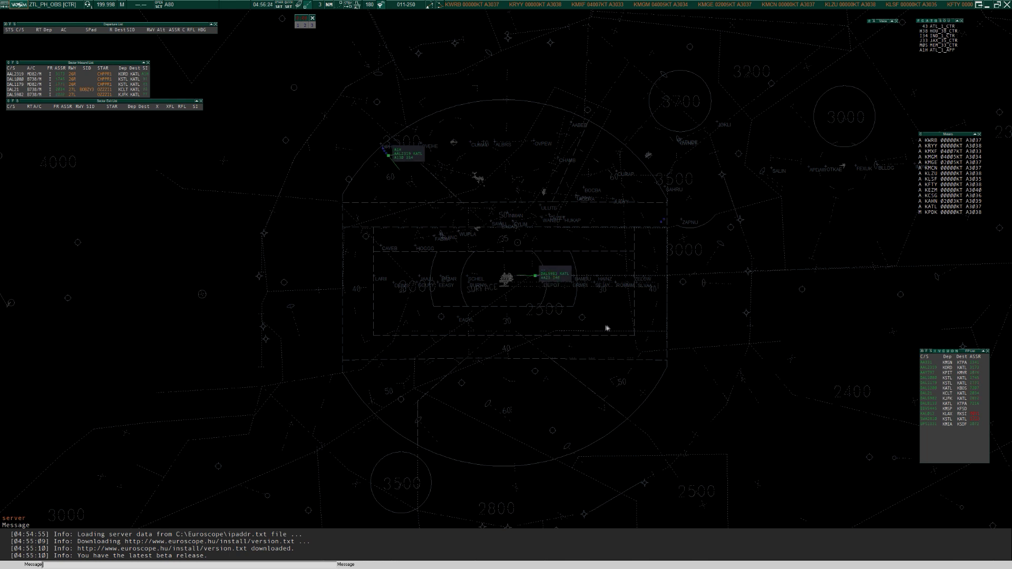
mouse_move(445, 215)
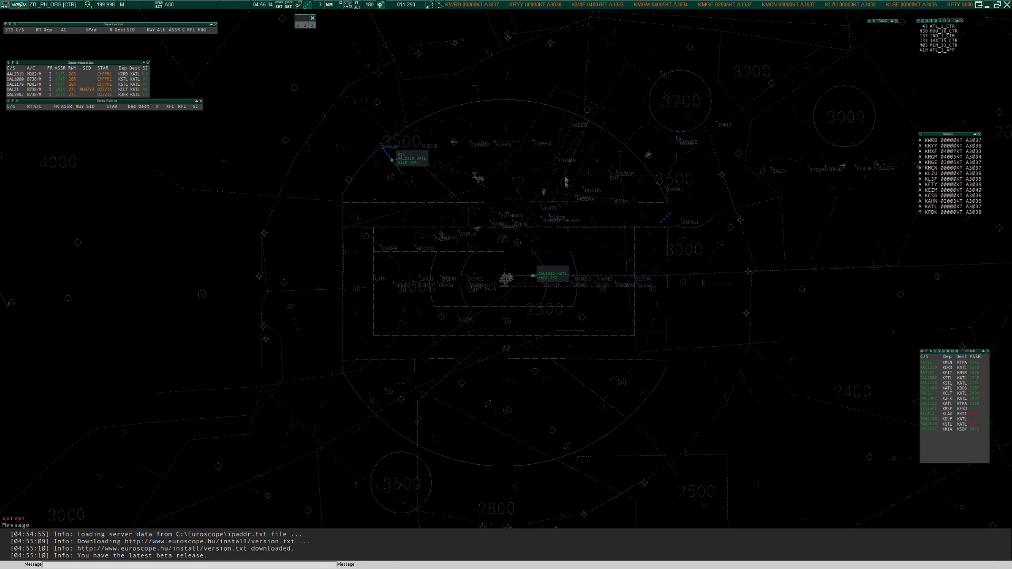
mouse_move(281, 36)
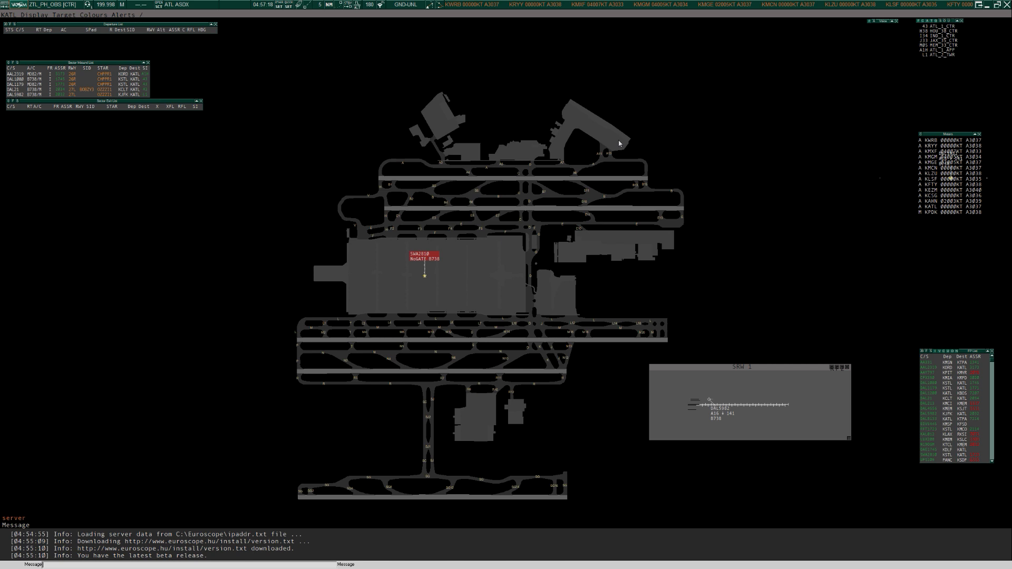
mouse_move(711, 228)
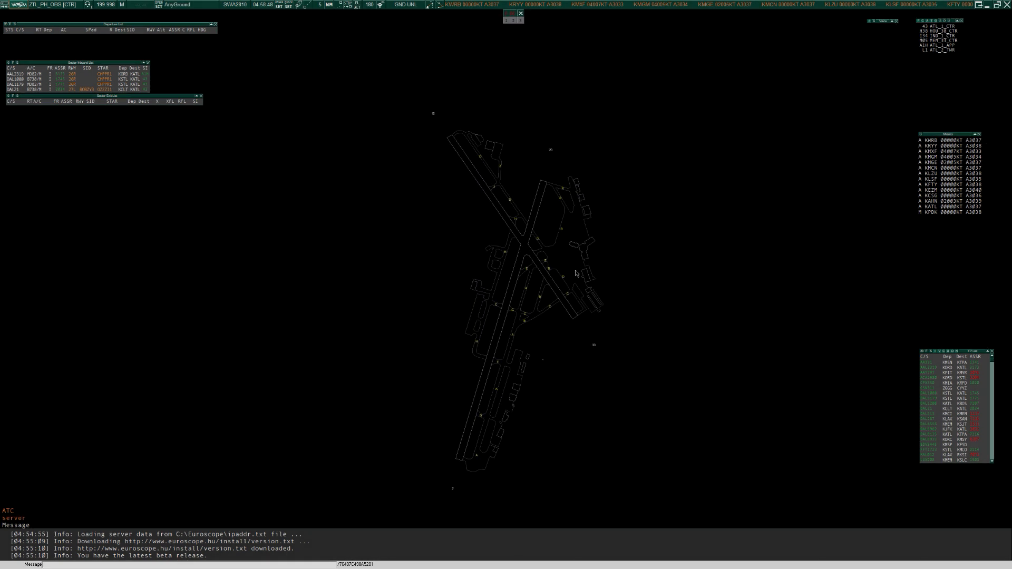
mouse_move(590, 375)
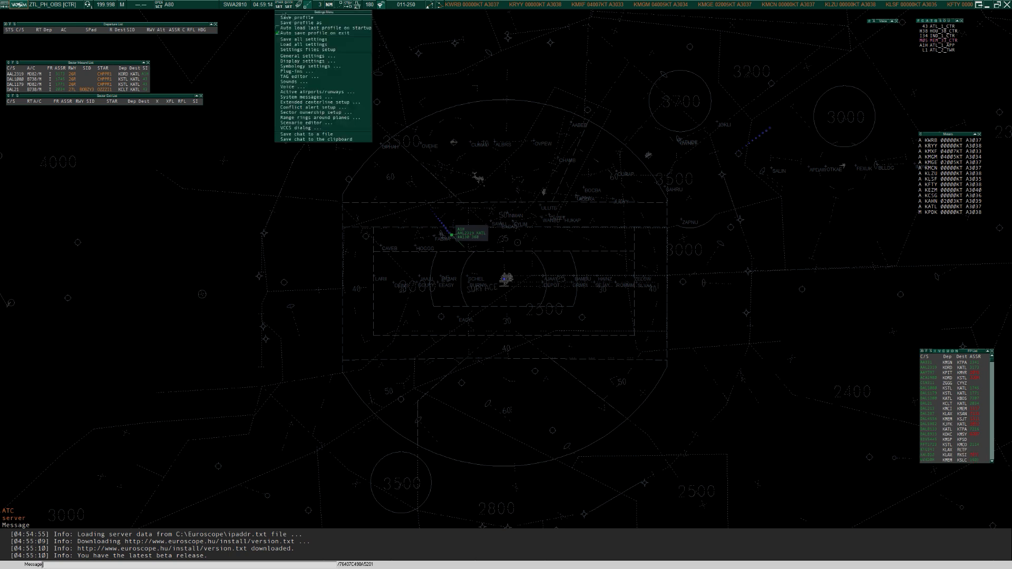
Step: Review the map items list in Display settings and apply the display settings
left_click(304, 59)
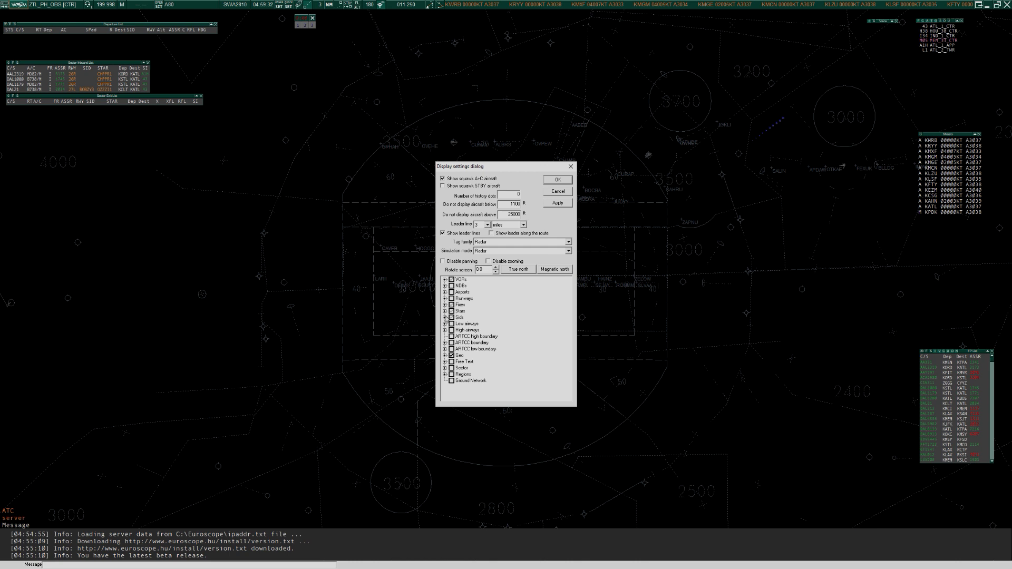
scroll("down", 3)
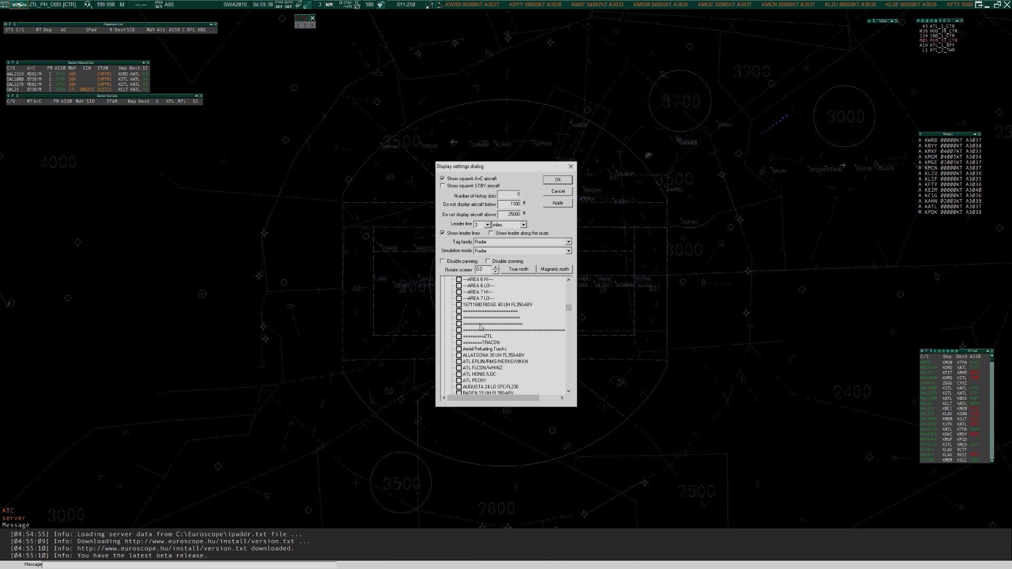
scroll("down", 3)
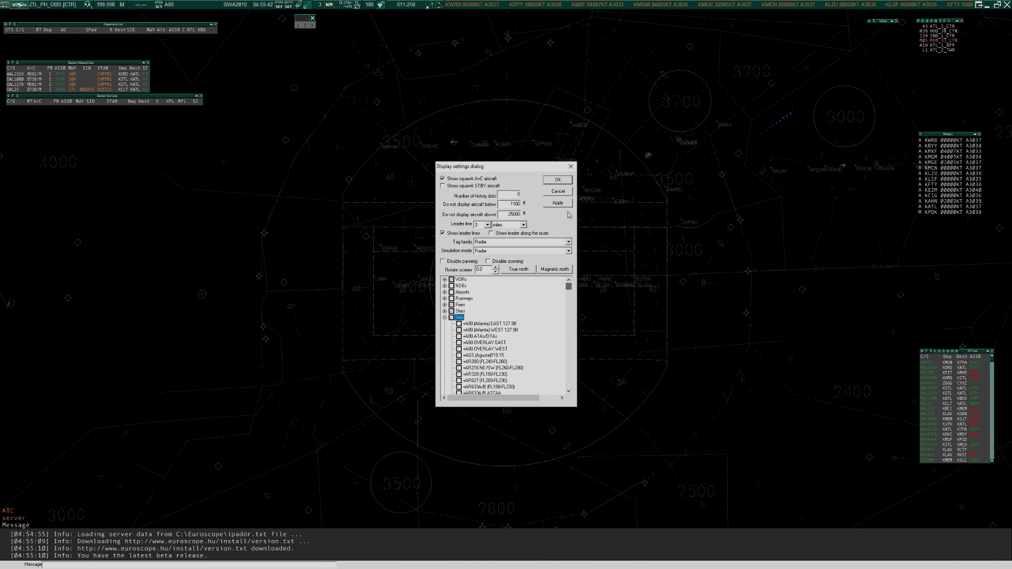
left_click(557, 179)
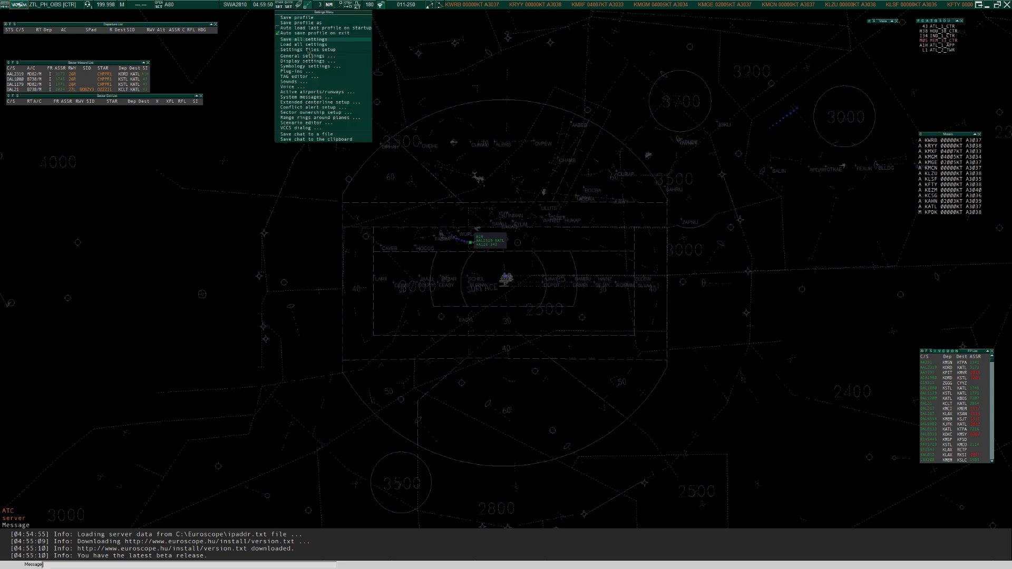
mouse_move(308, 68)
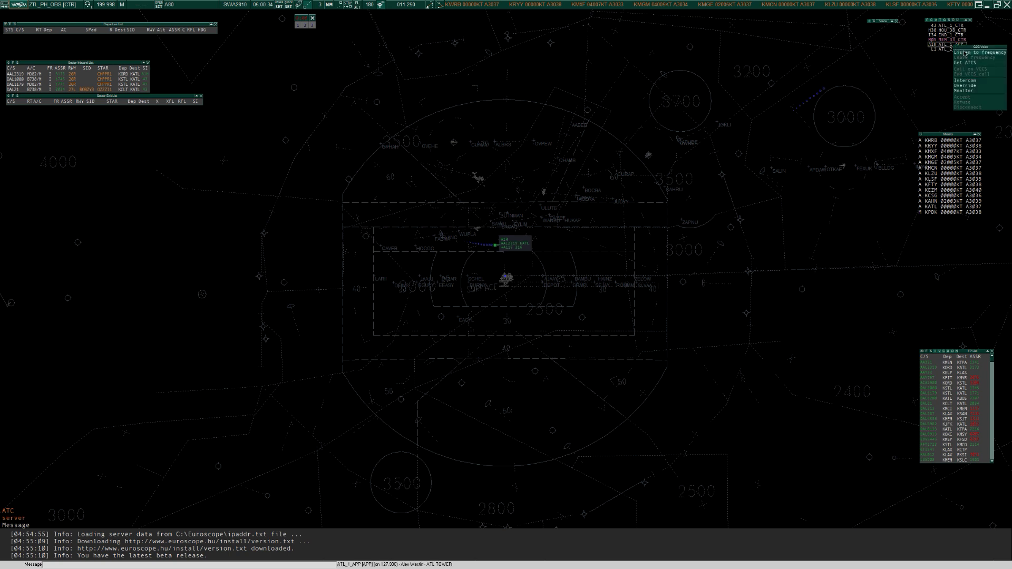
mouse_move(966, 95)
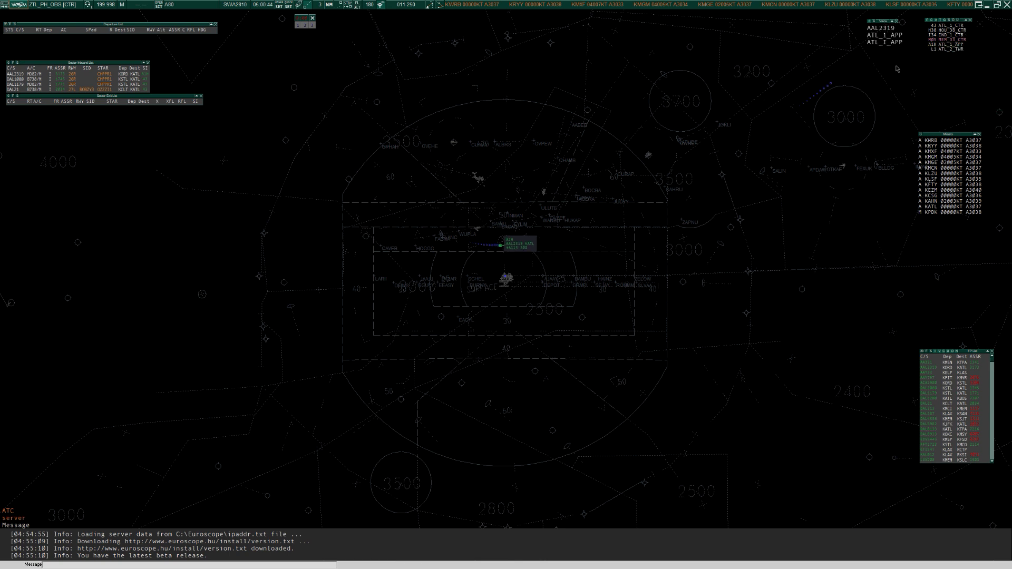
mouse_move(877, 78)
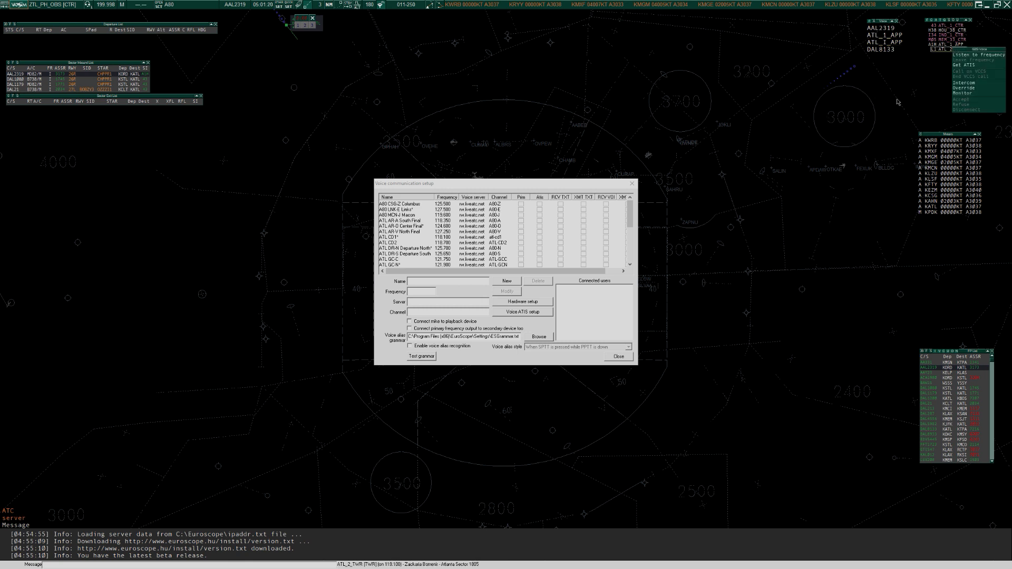
Step: Enable voice receive for the ATL TAR-D South channel on the vatsim voice server
scroll("down", 3)
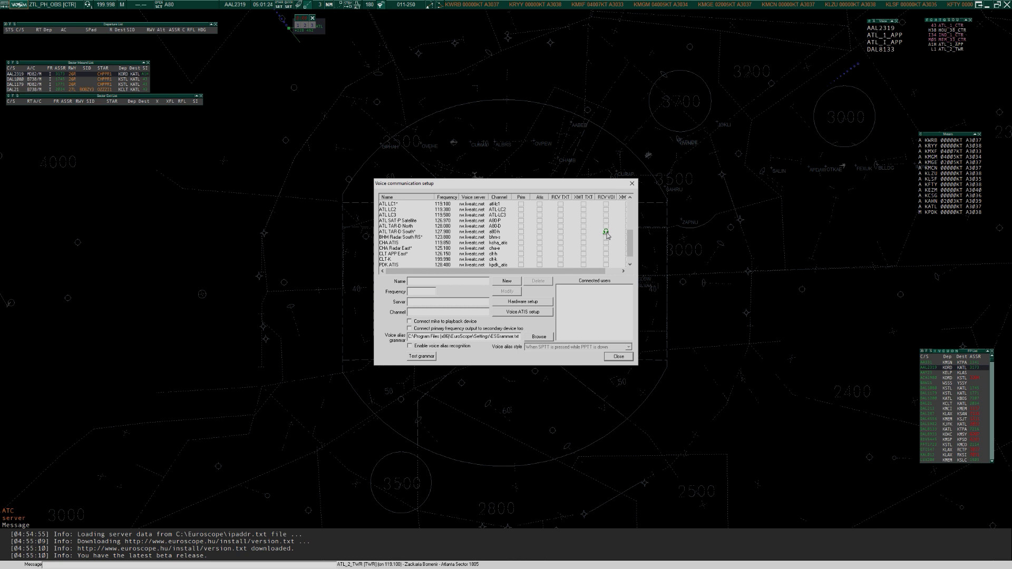
left_click(416, 231)
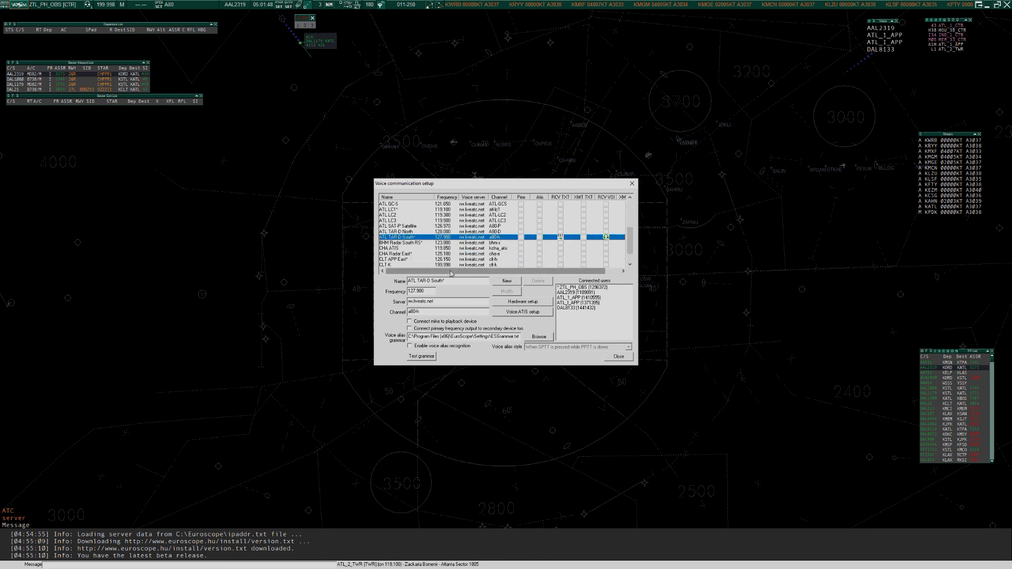
mouse_move(576, 337)
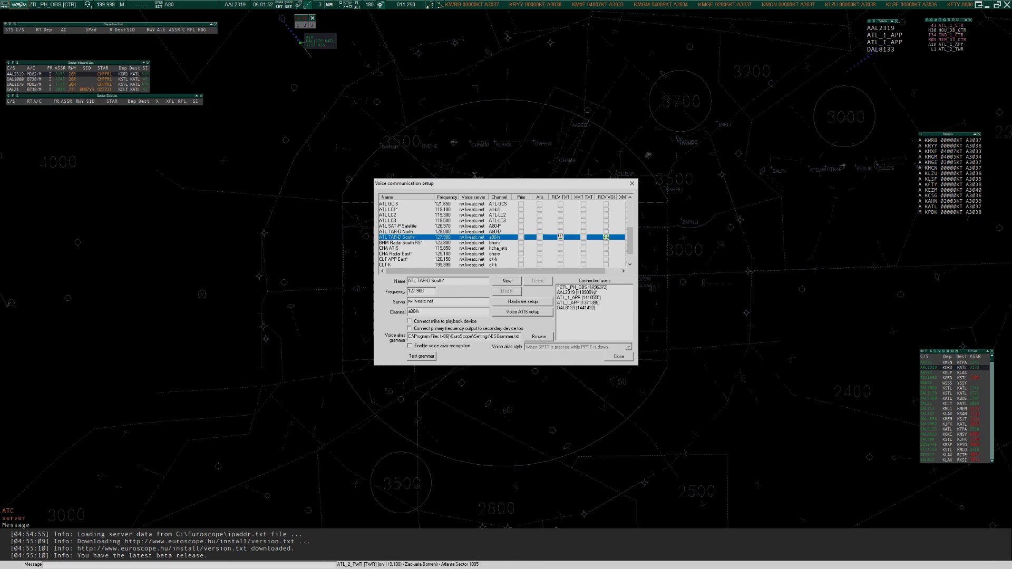
left_click(584, 287)
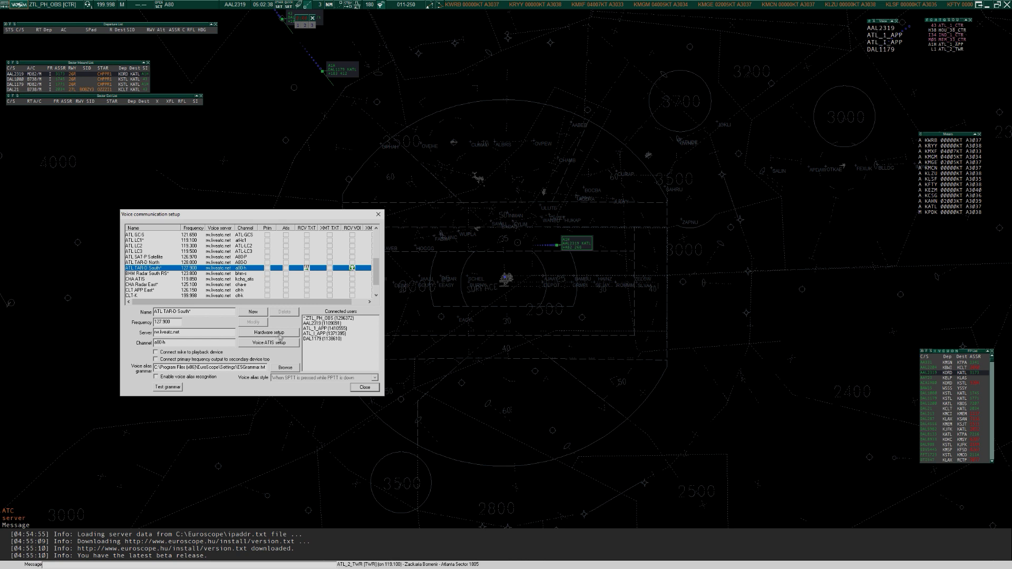
left_click(268, 332)
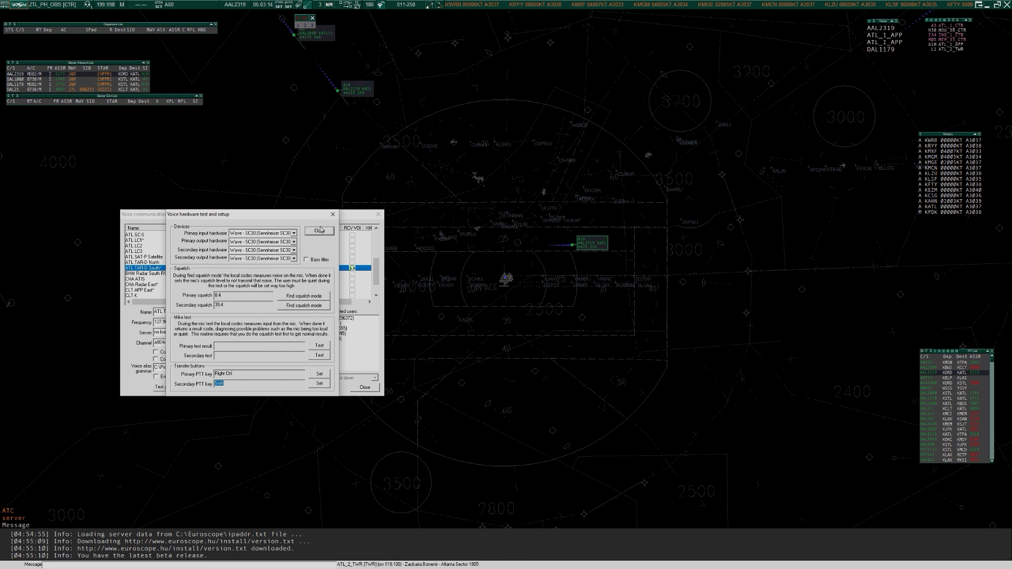
Step: Accept the voice hardware devices and PTT key, then close the voice communication setup
left_click(319, 230)
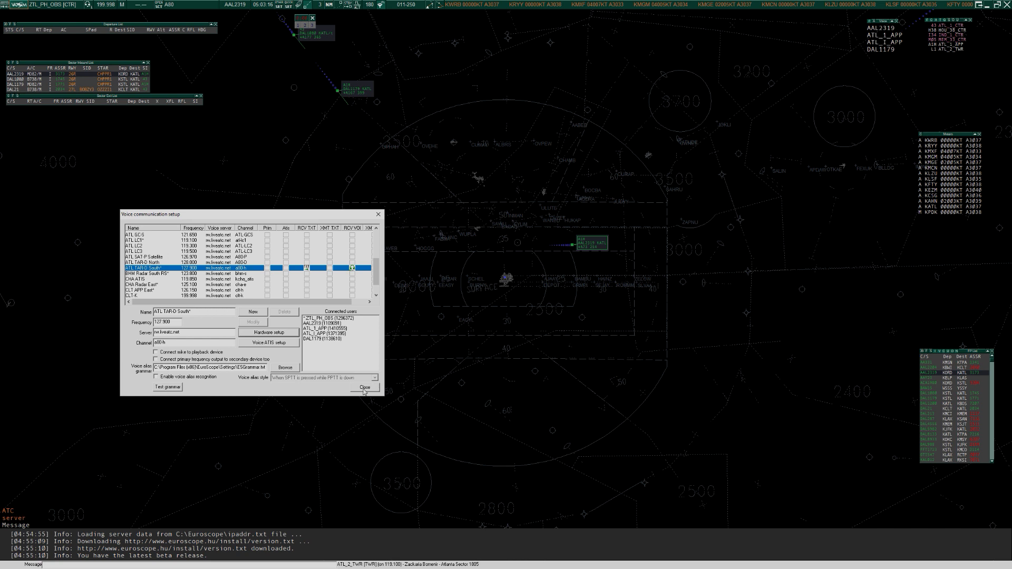
left_click(365, 387)
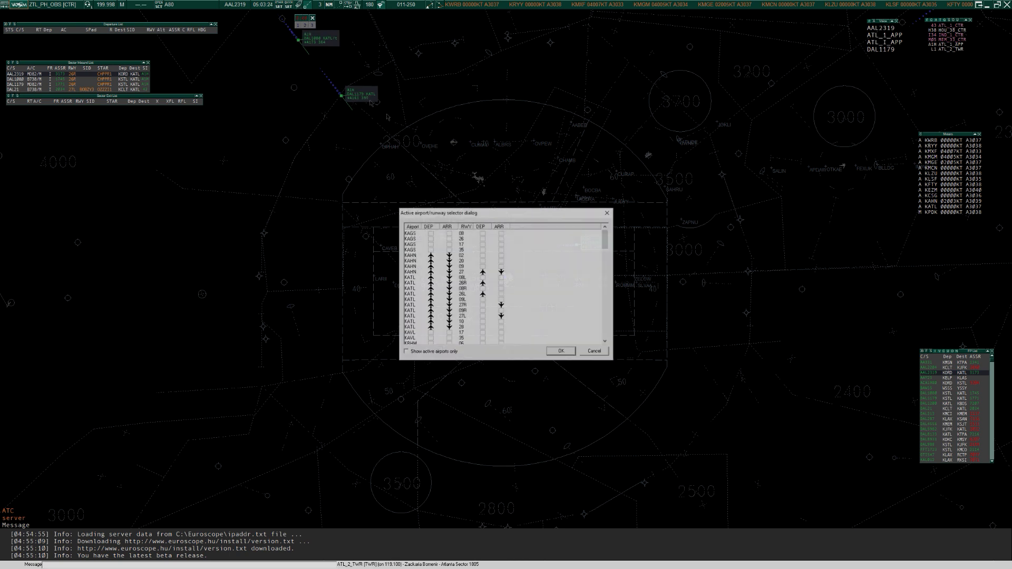
Step: Toggle the active KATL departure/arrival runways in the selector and apply with OK
scroll("down", 3)
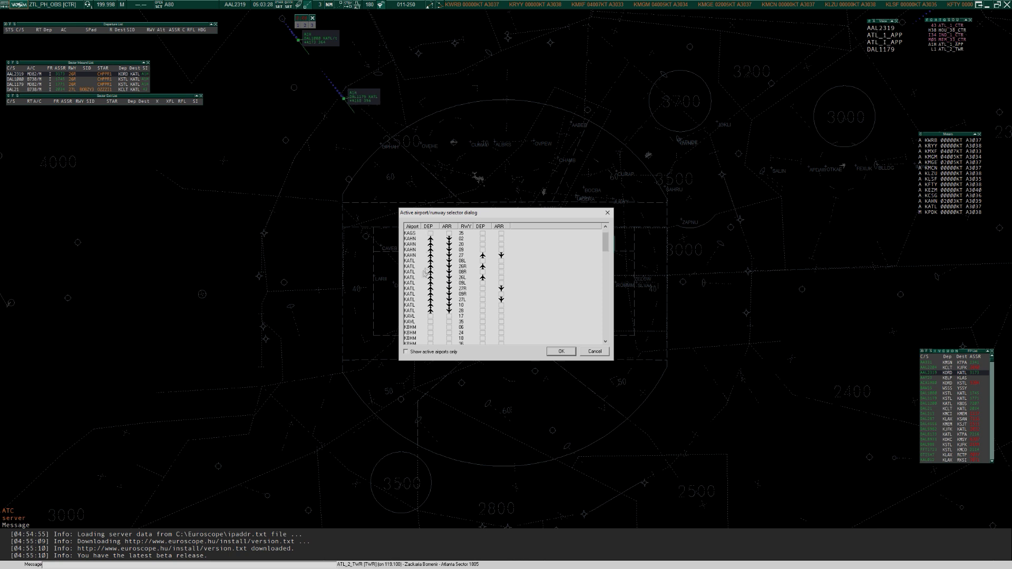
scroll("down", 3)
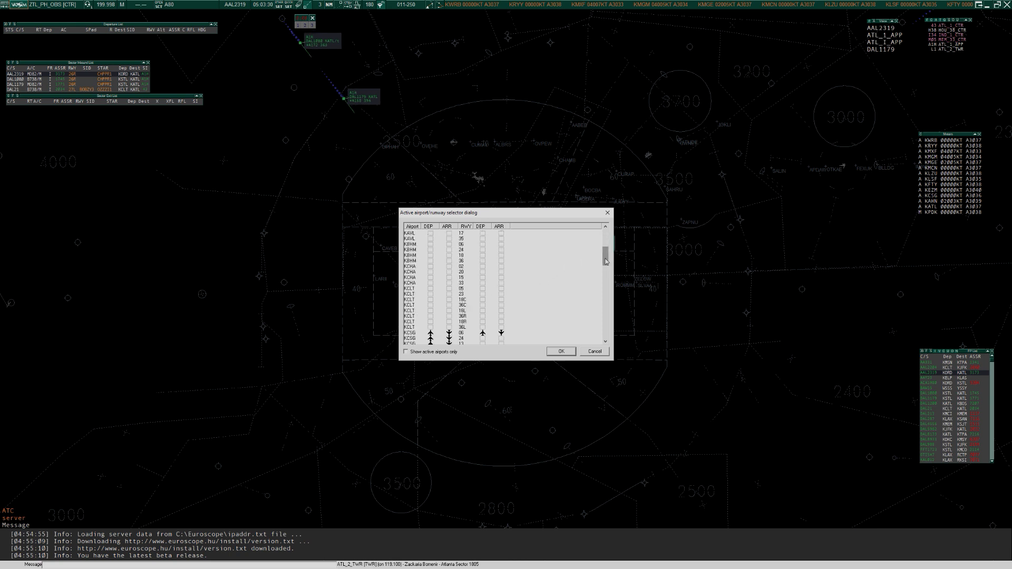
scroll("down", 3)
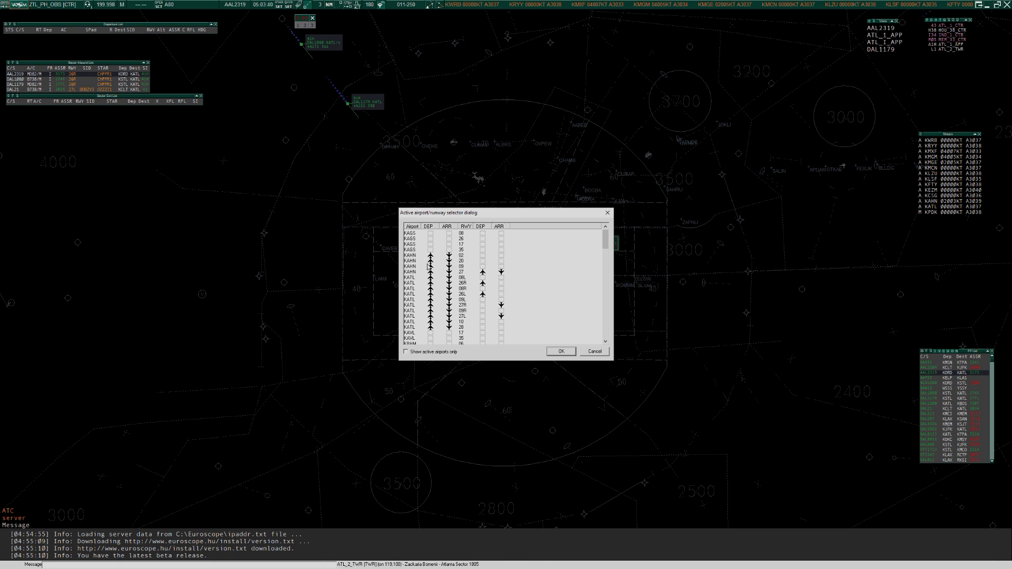
left_click(430, 266)
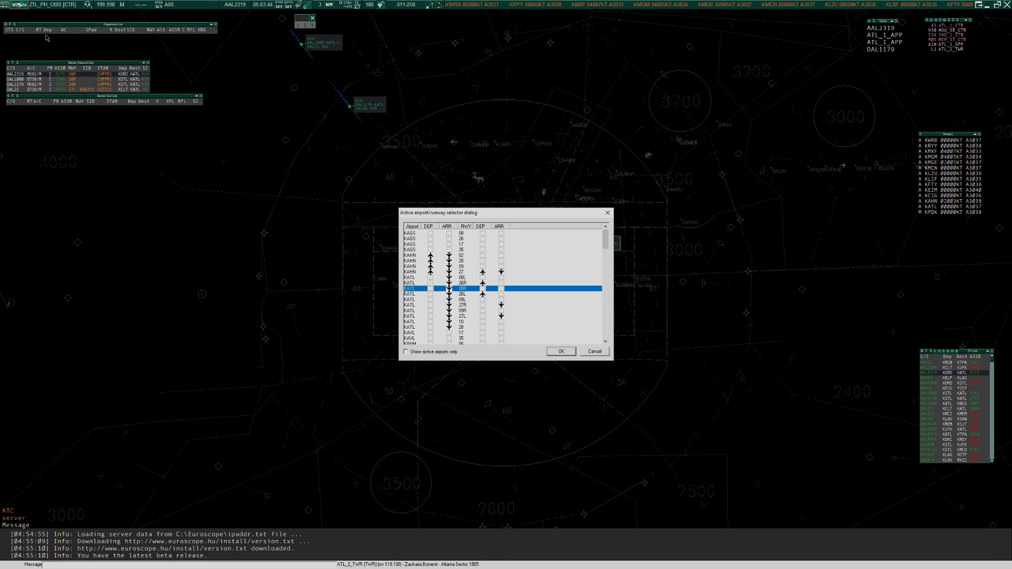
mouse_move(337, 256)
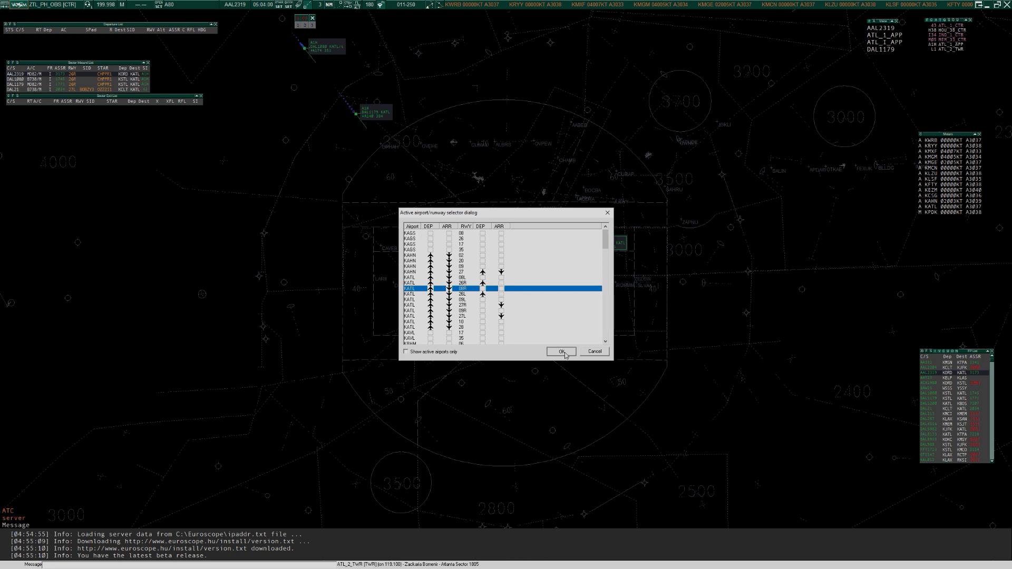
left_click(561, 352)
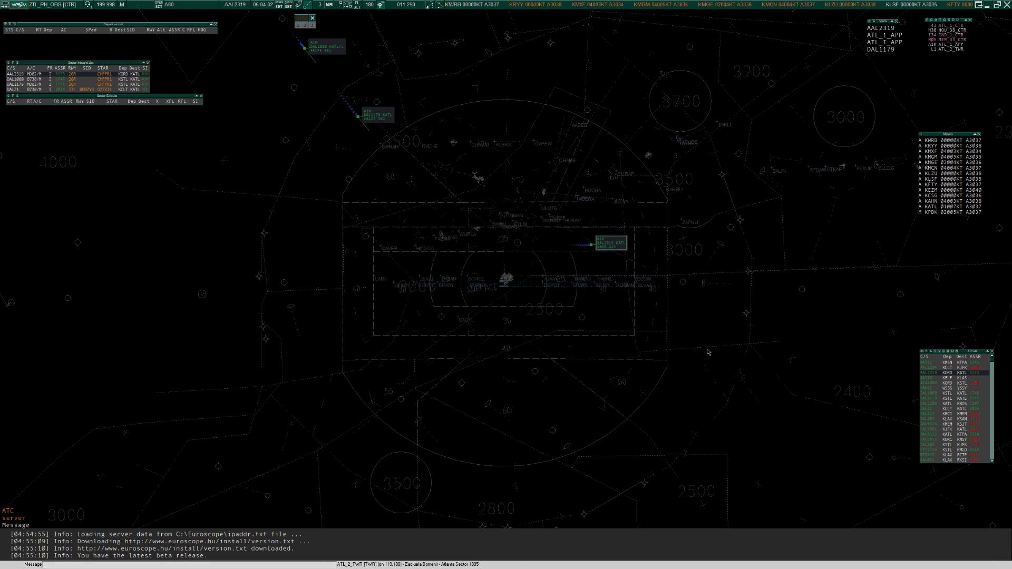
mouse_move(757, 336)
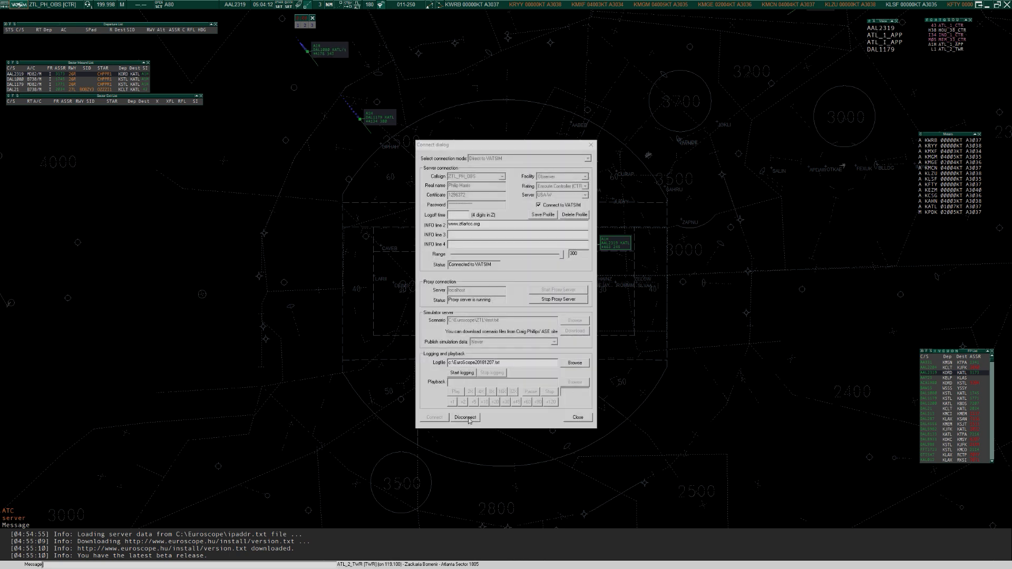
Step: Disconnect from the VATSIM network and begin exiting EuroScope
left_click(465, 418)
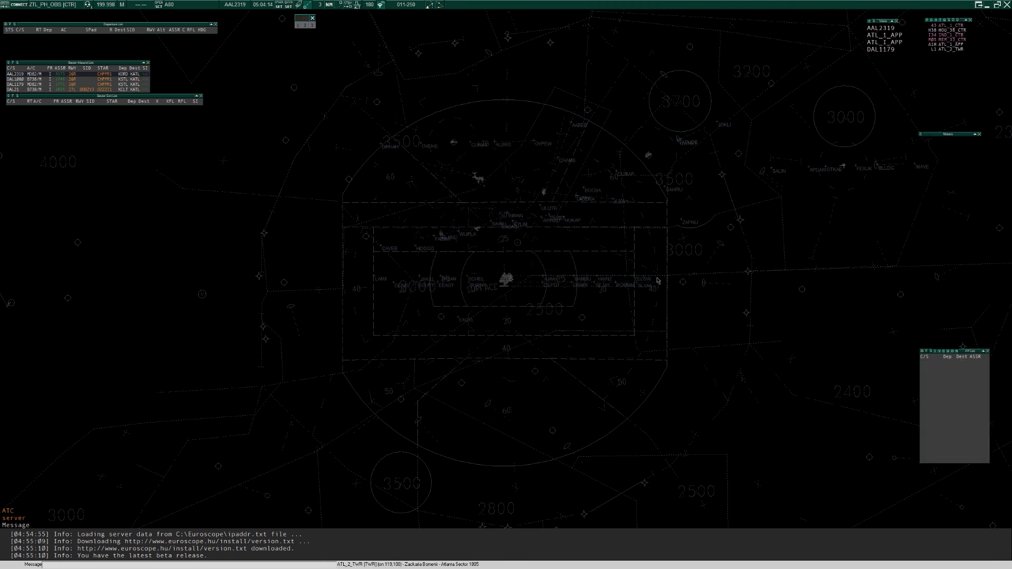
left_click(1003, 6)
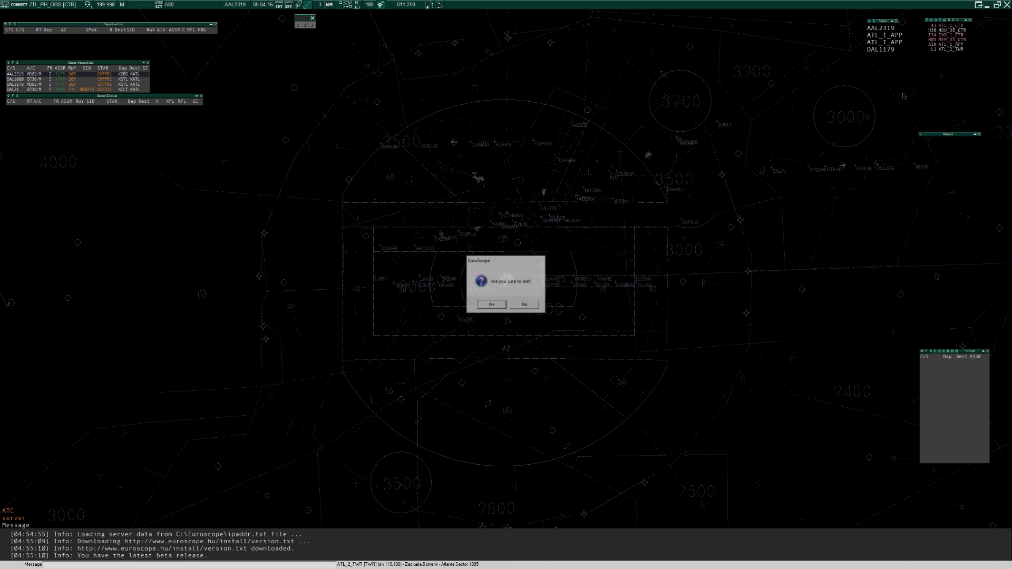
Step: Confirm the exit and answer the save question, reaching the Save changes prompt
left_click(491, 304)
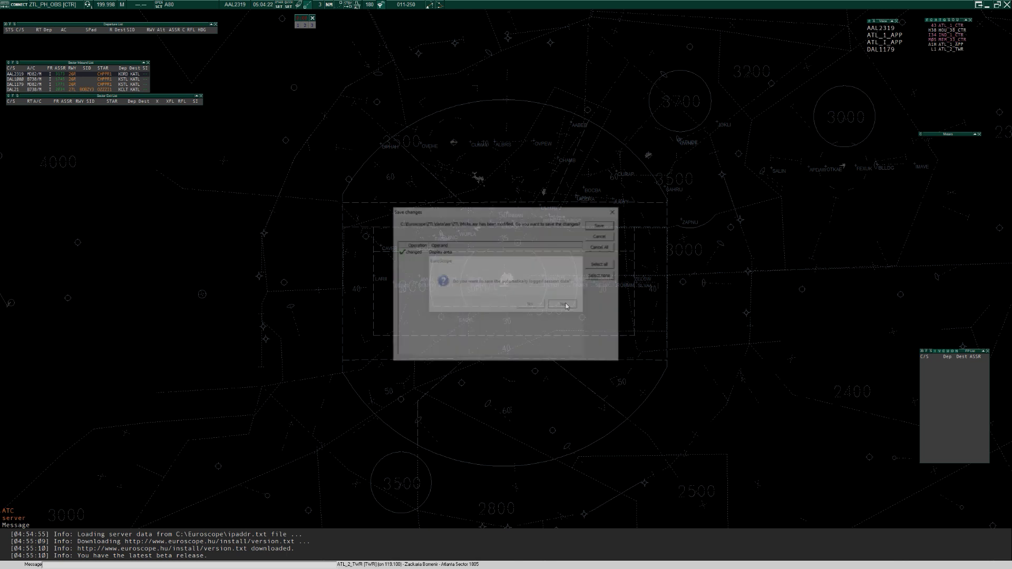
left_click(563, 304)
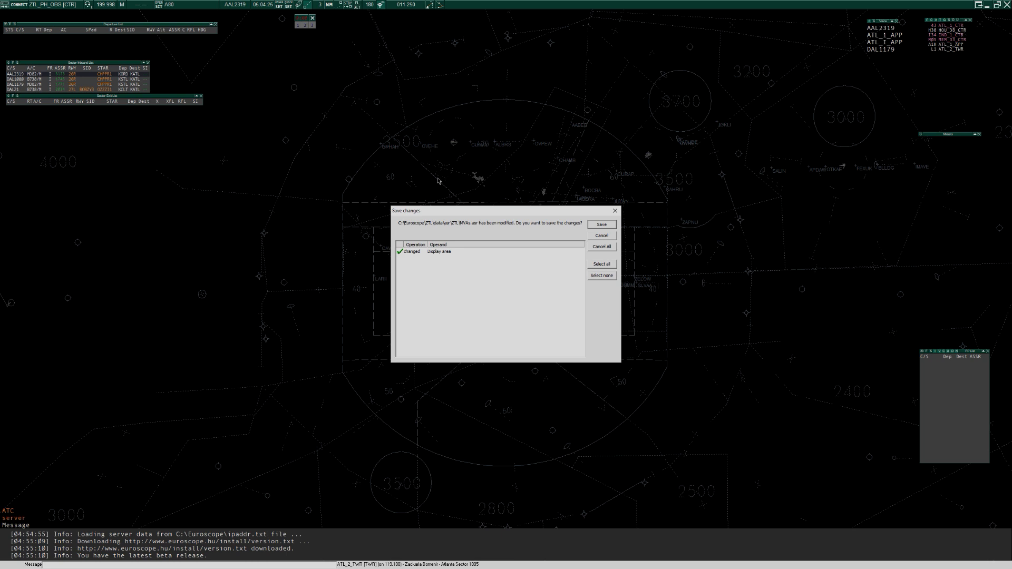